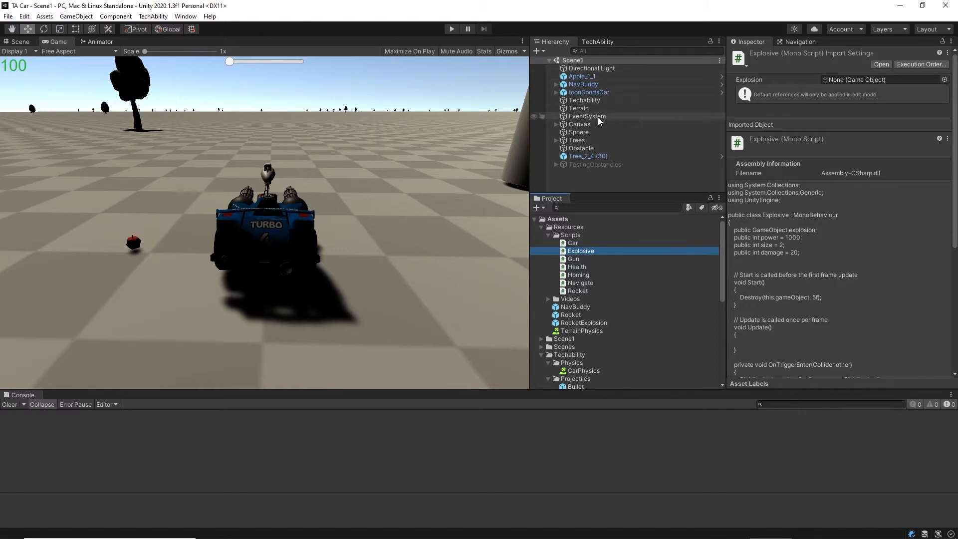
mouse_move(570, 232)
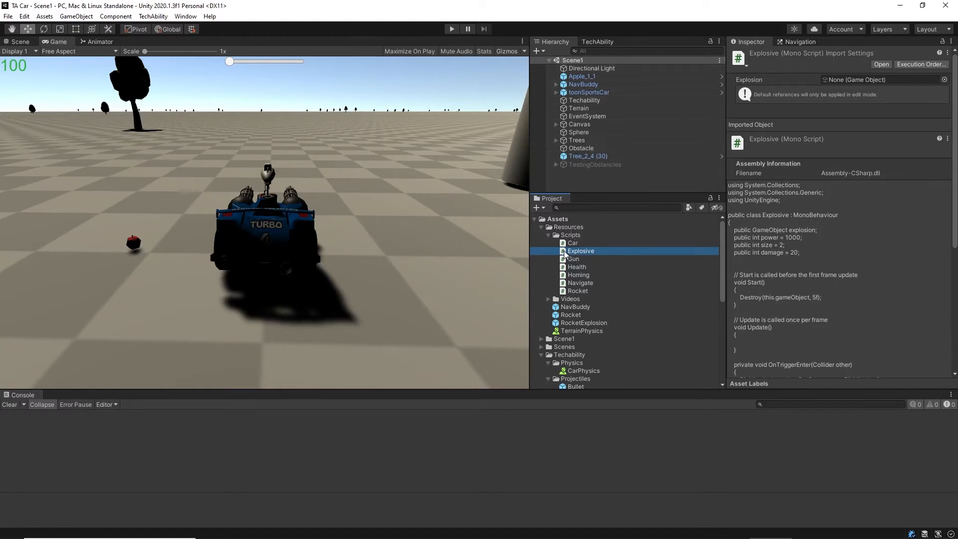
Step: Open Explosive.cs in Visual Studio and scroll down to the OnDestroy method
double_click(580, 251)
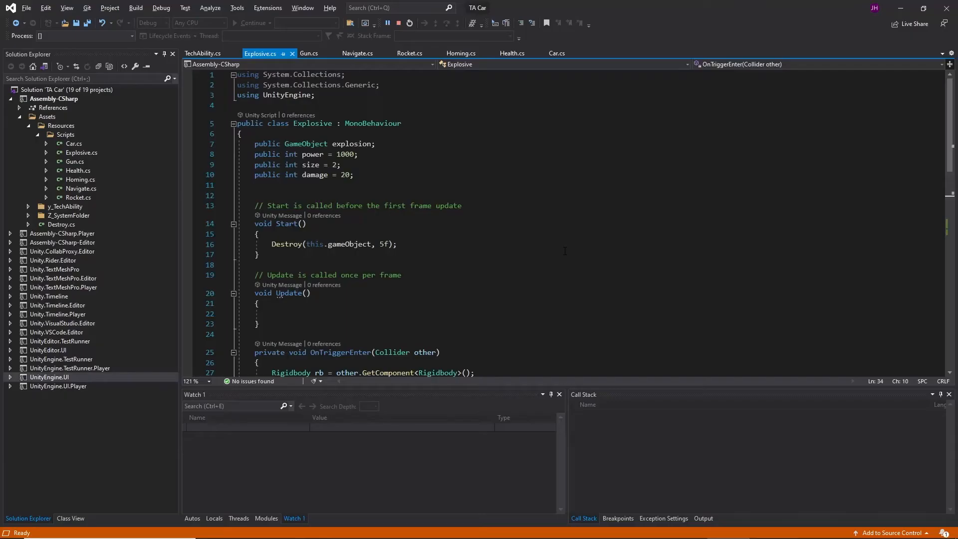
scroll(down, 3)
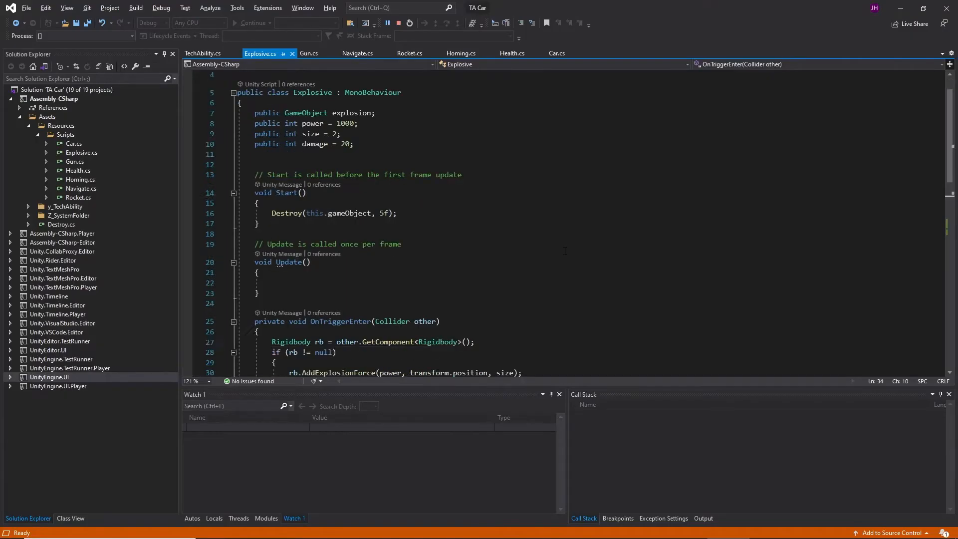
scroll(down, 3)
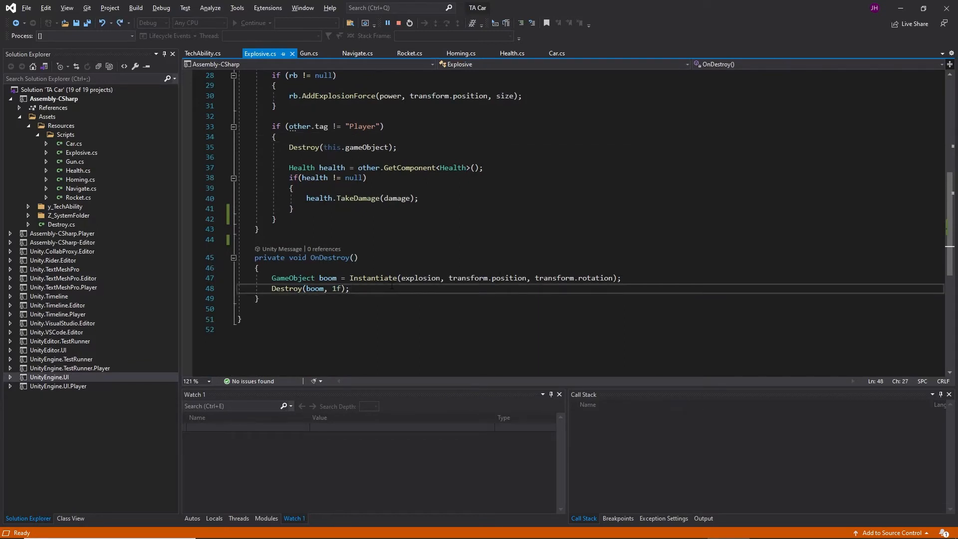
Step: After Destroy(boom, 1f), add Collider[] collidersHit = Physics.OverlapSphere(transform.position, size);
key(Enter)
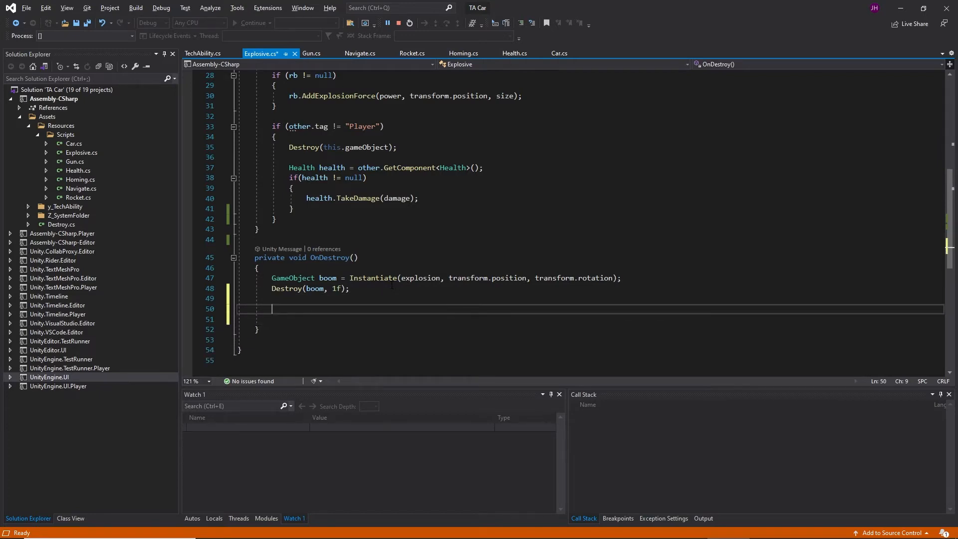
text(Co)
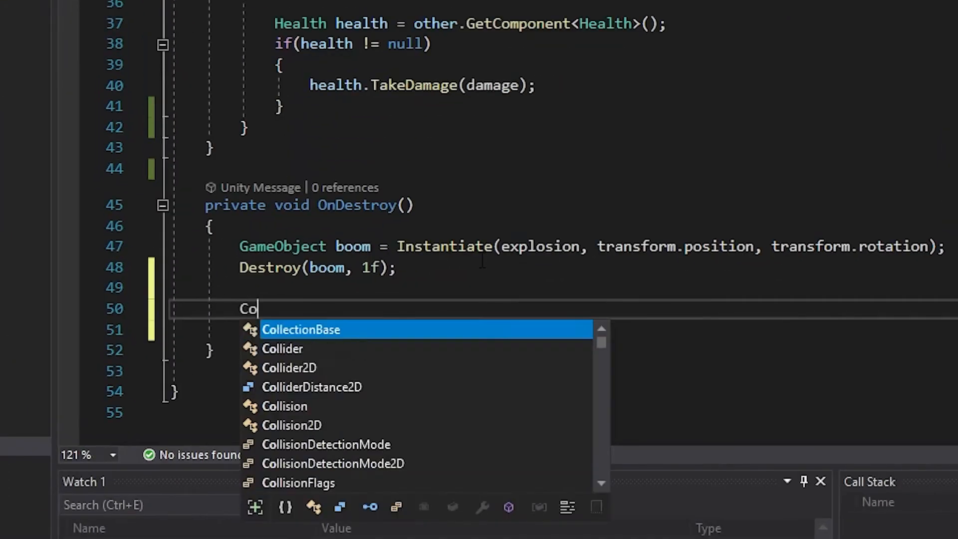
text(llider[)
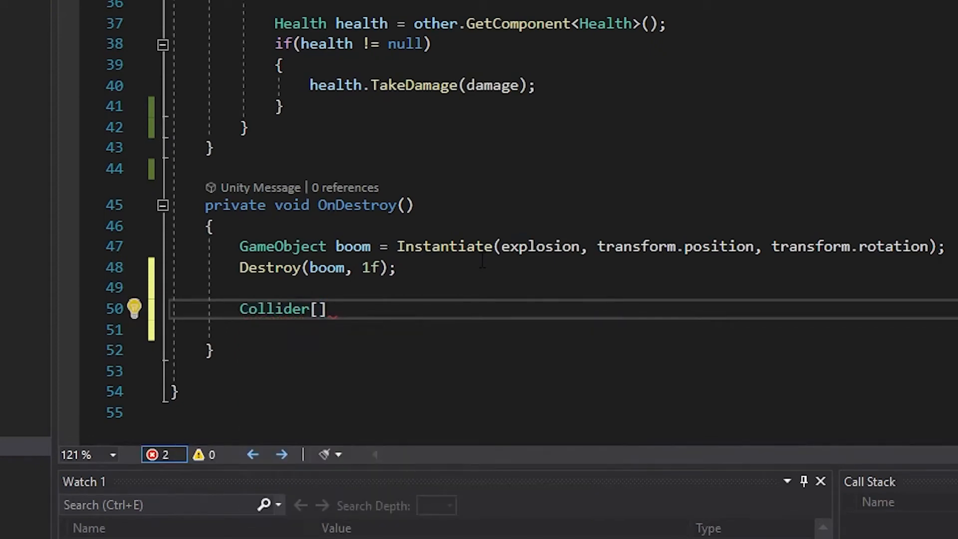
text(colliders)
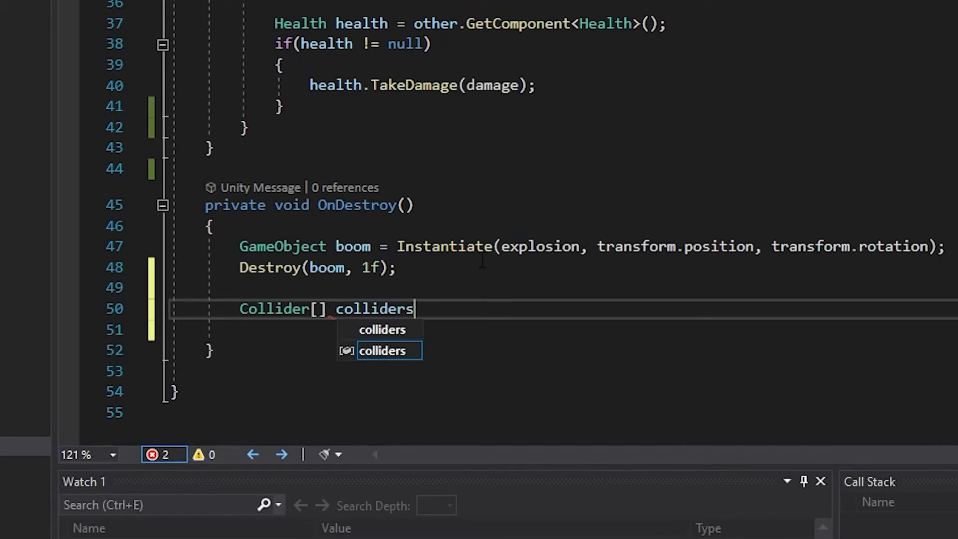
text(Hit)
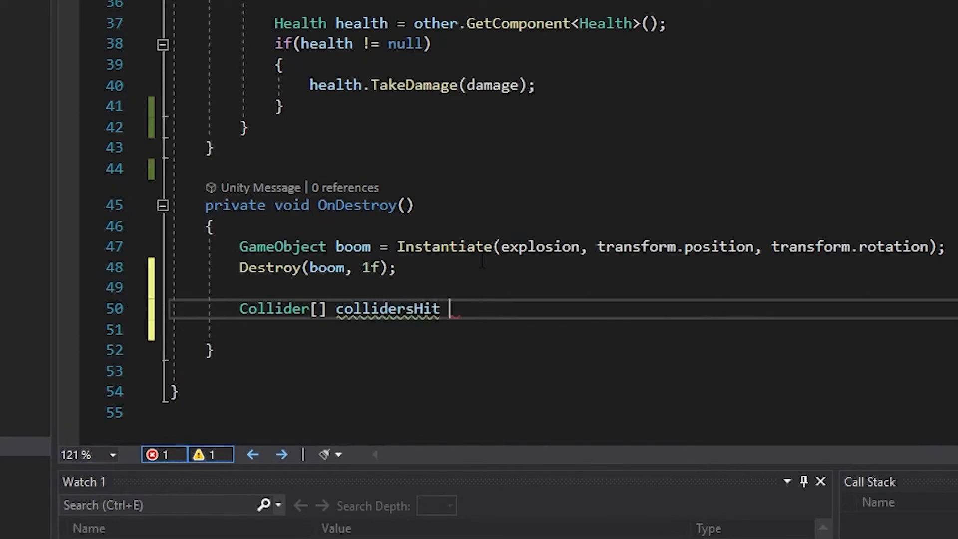
text(= Physics.)
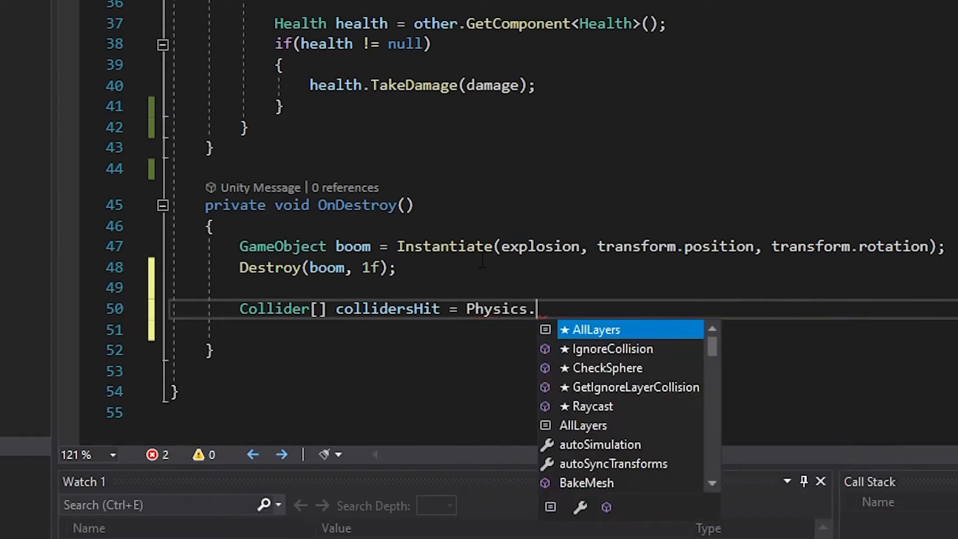
text(OverlapSphere()
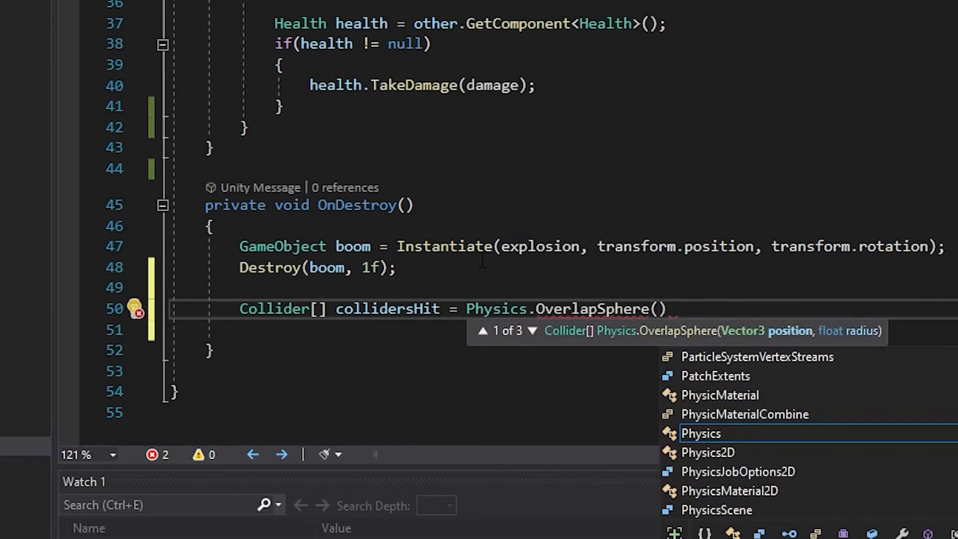
text(transform.position, size)
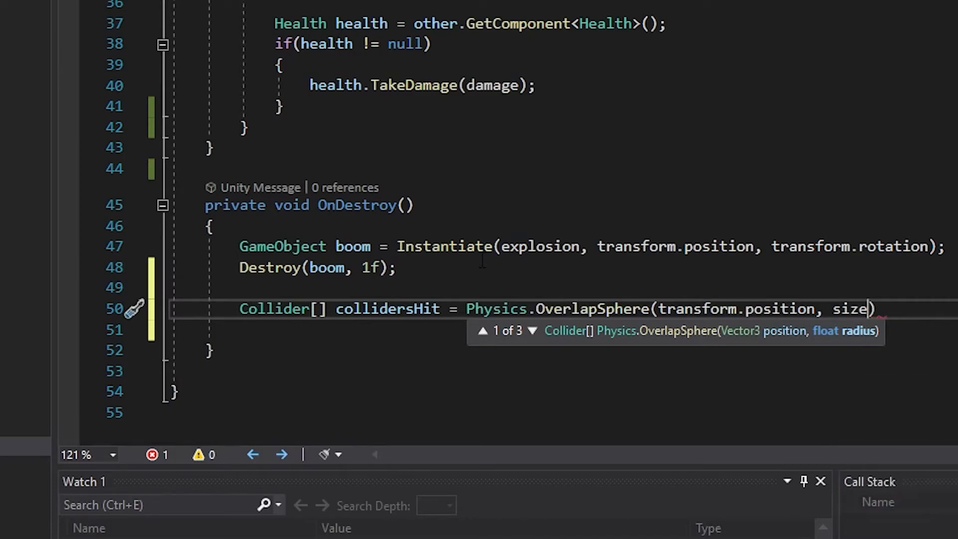
text();)
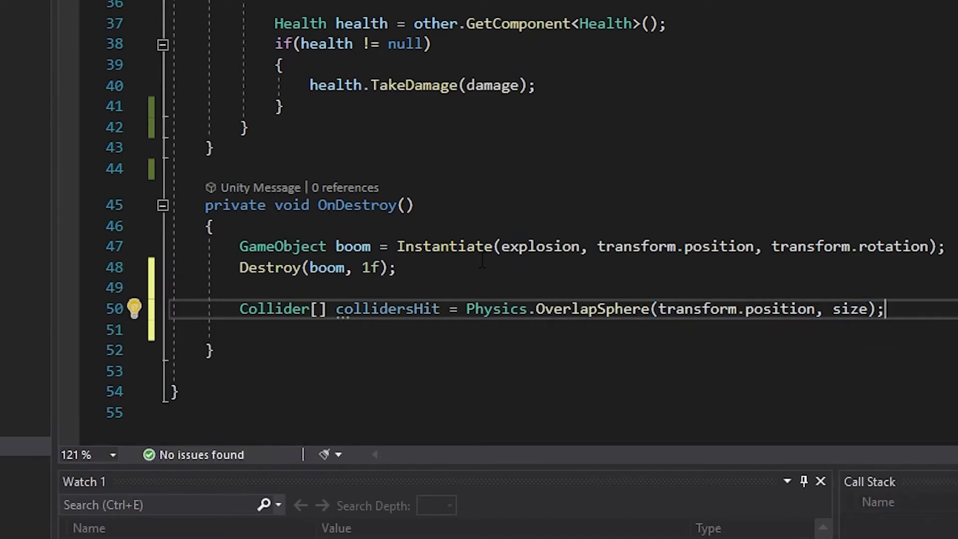
Step: Below the OverlapSphere line, add an empty foreach (Collider collider in collidersHit) loop
text(f)
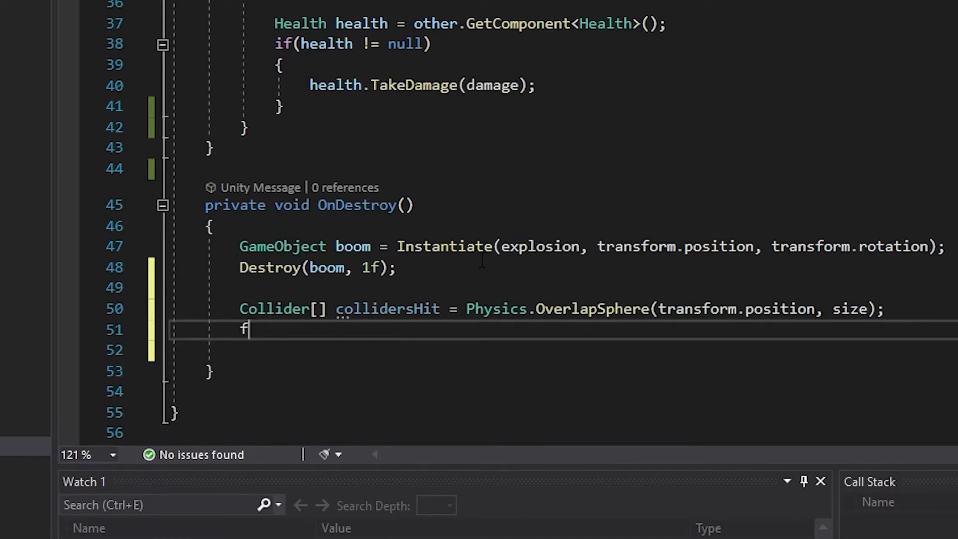
text(oreach())
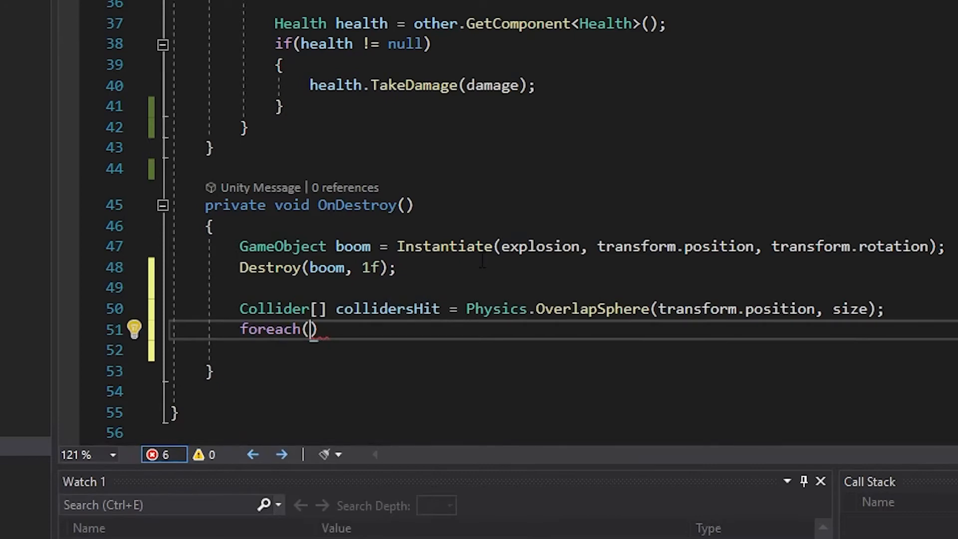
text(Collider)
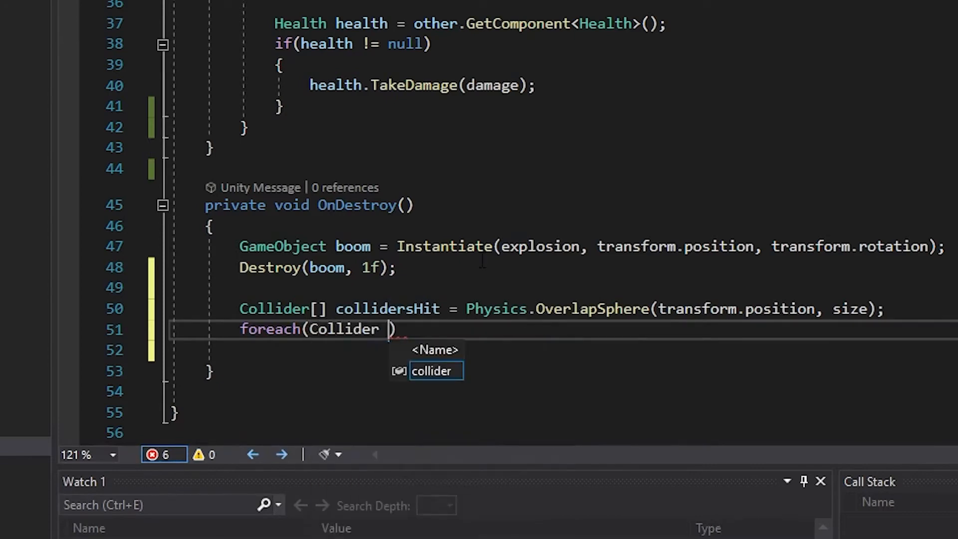
text(collider)
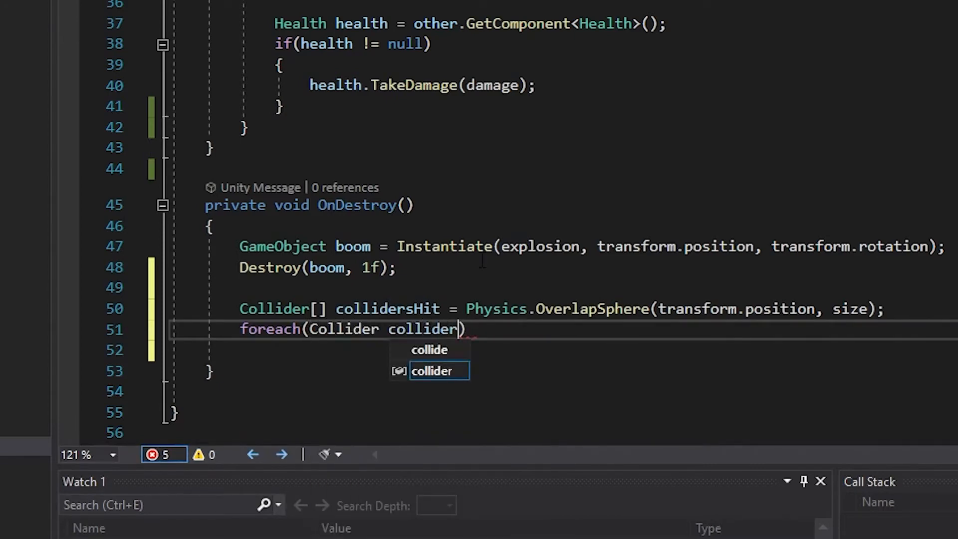
text(in collidersHit)
click(564, 350)
text({ })
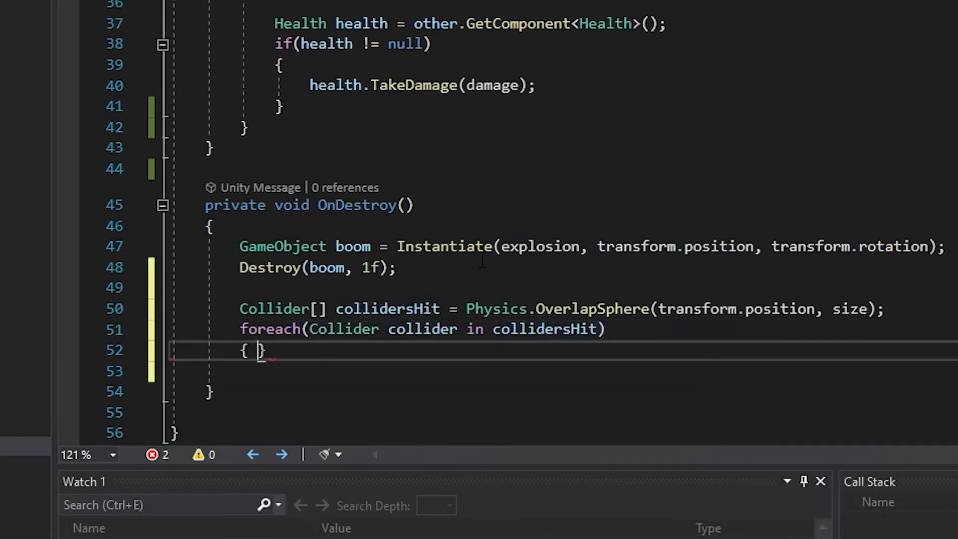
key(enter)
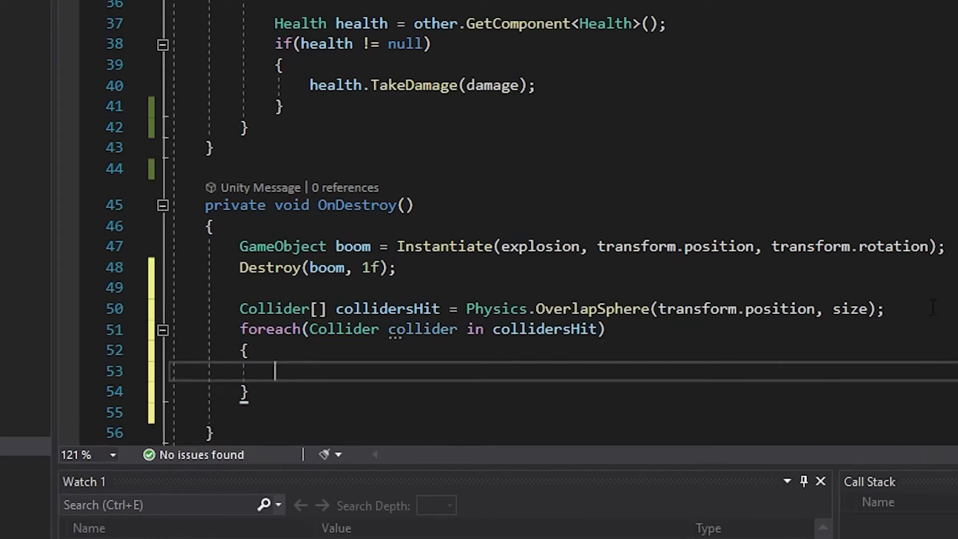
click(889, 309)
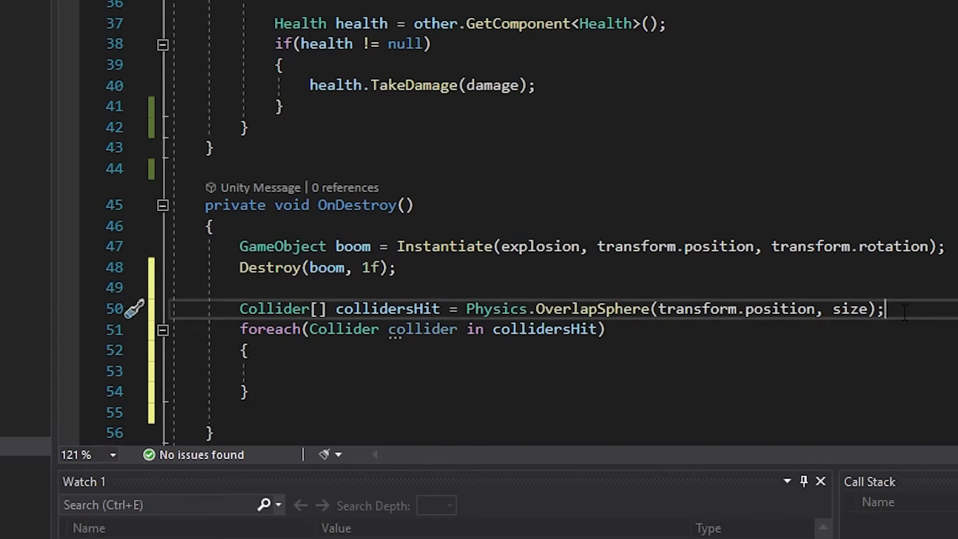
click(275, 370)
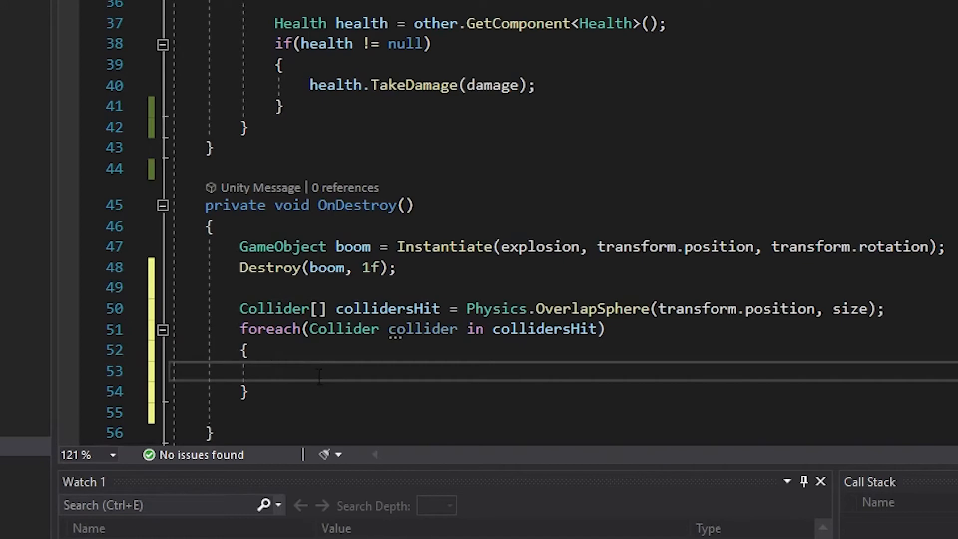
mouse_move(316, 376)
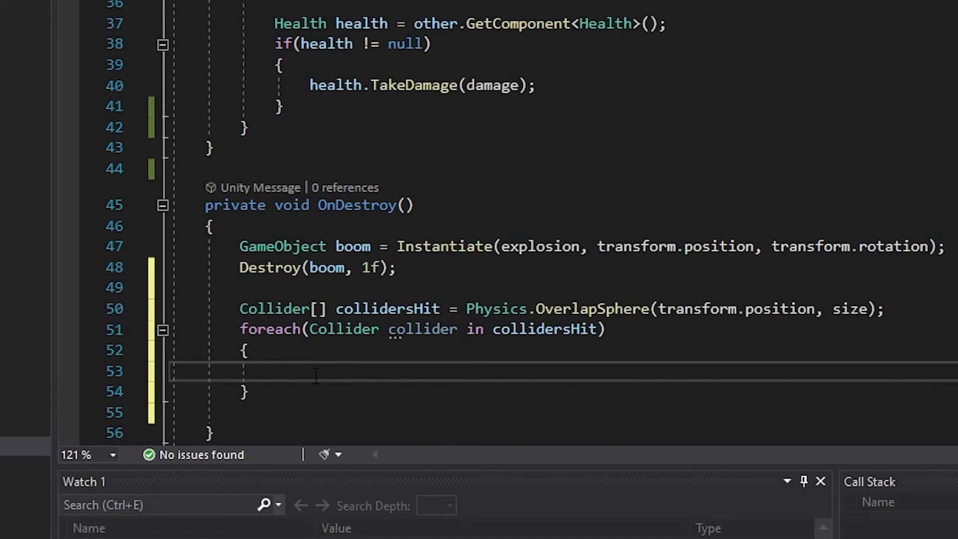
Step: Move the Rigidbody explosion-force block into the foreach loop, using collider instead of other
scroll(up, 3)
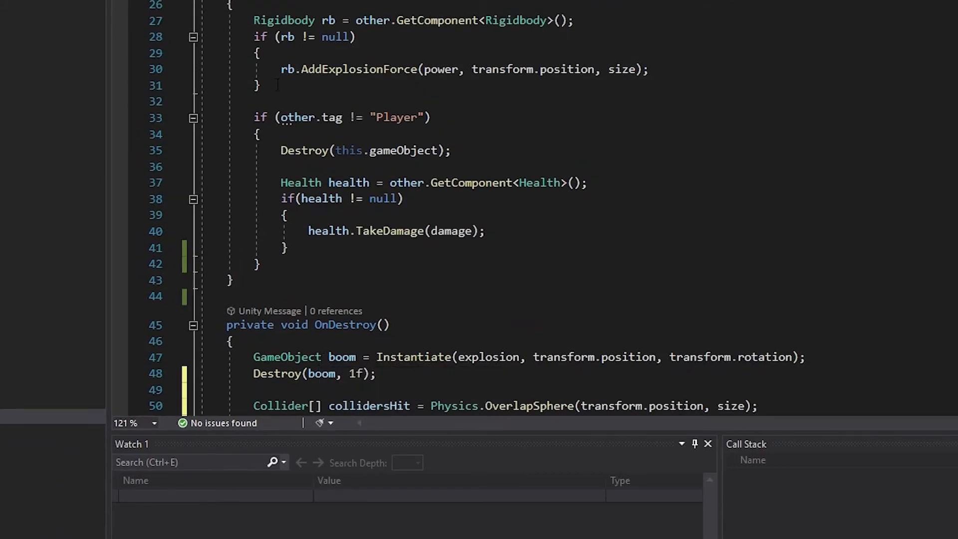
drag(253, 20, 259, 85)
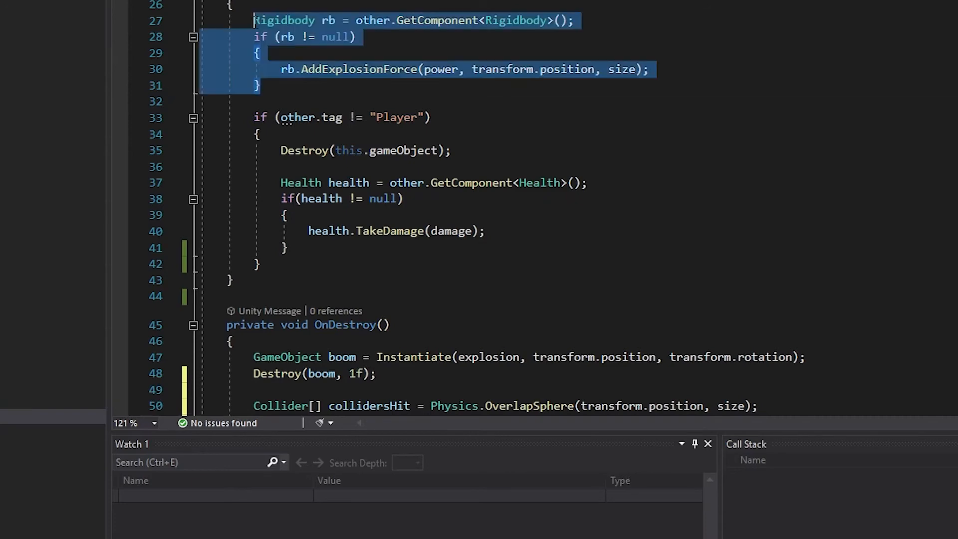
key(Delete)
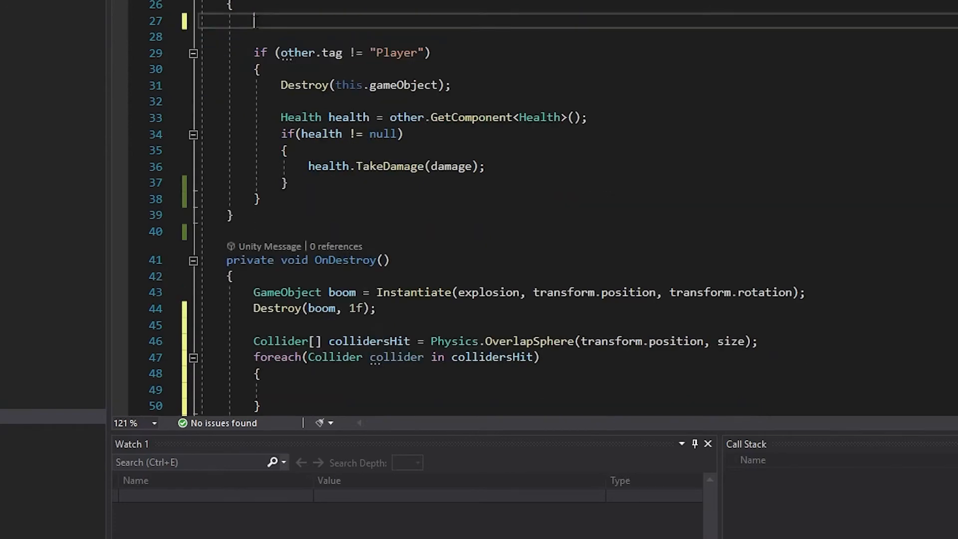
scroll(down, 3)
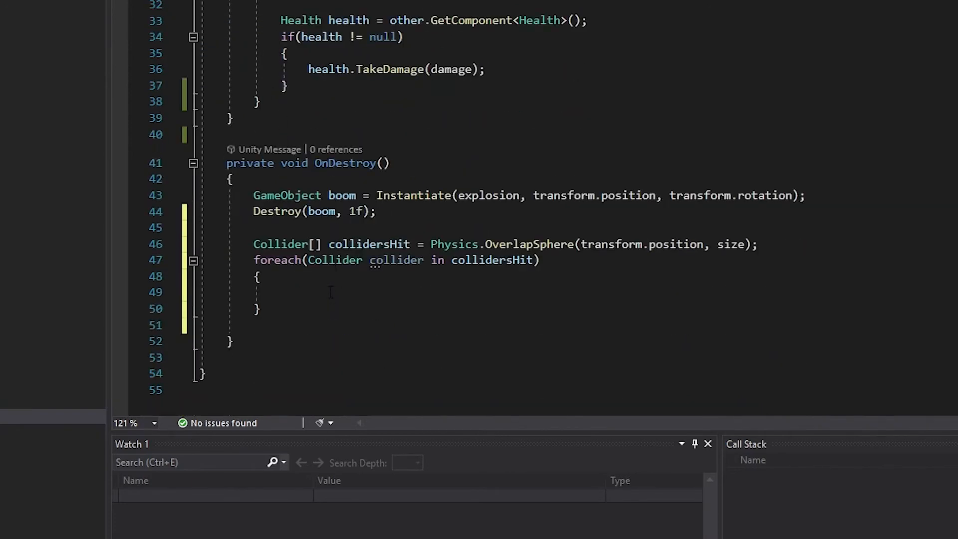
click(275, 292)
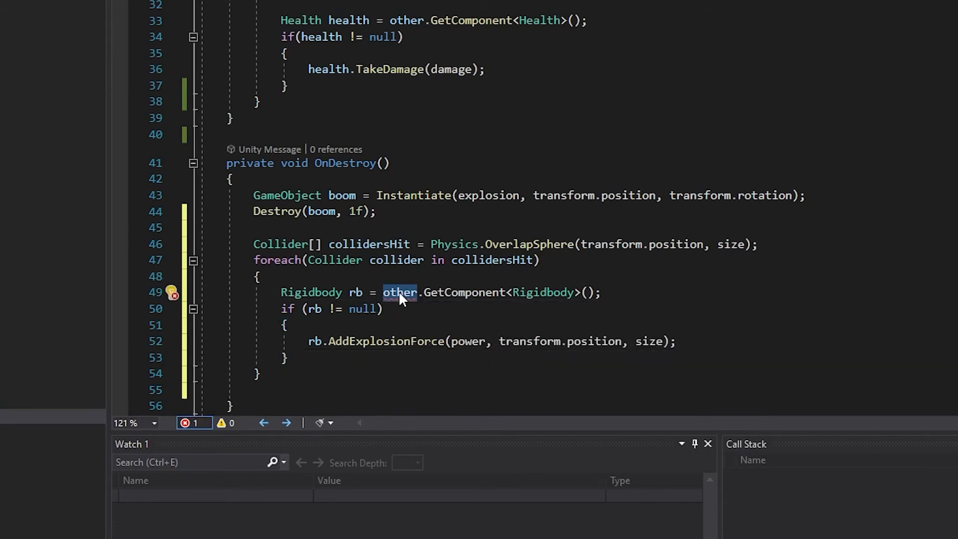
mouse_move(400, 292)
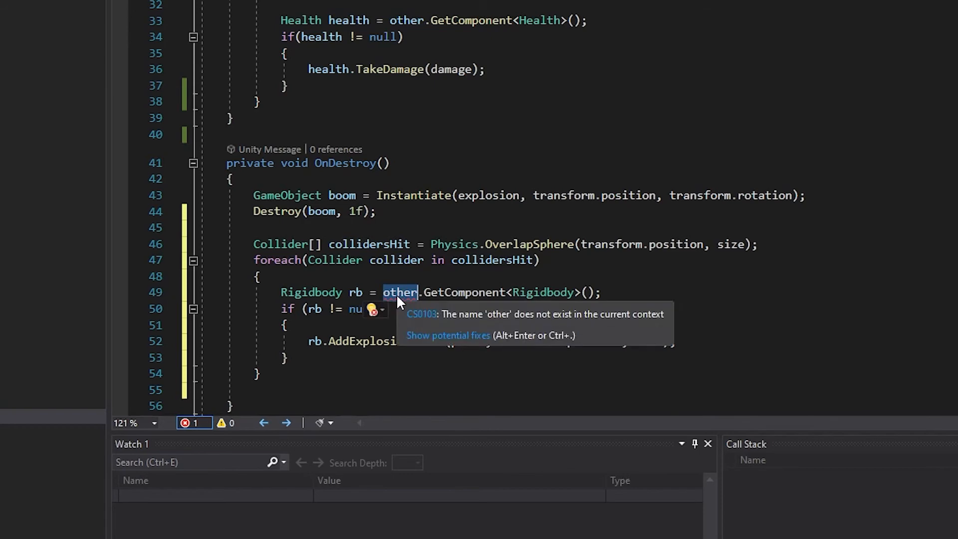
text(coll)
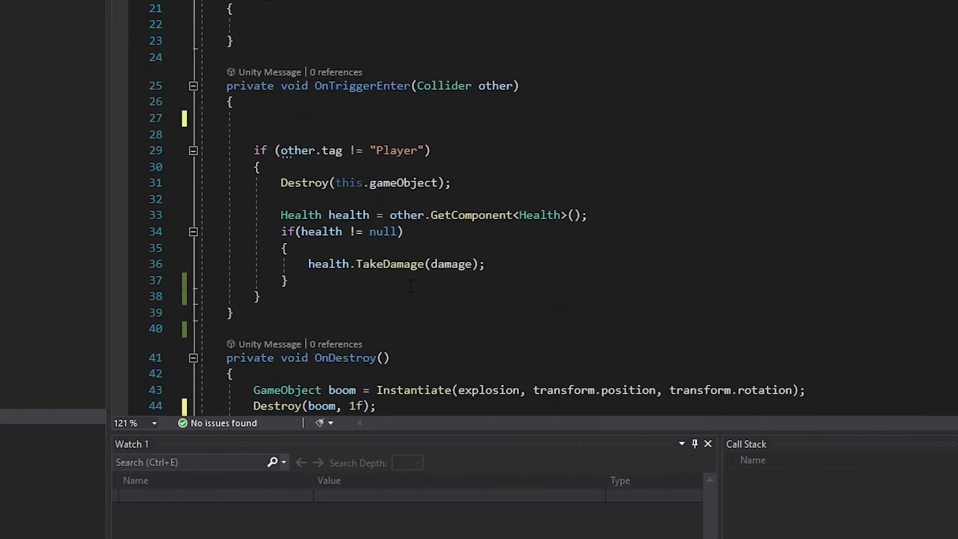
Step: Move the Health damage block below the force code in the loop, using collider instead of other
click(288, 280)
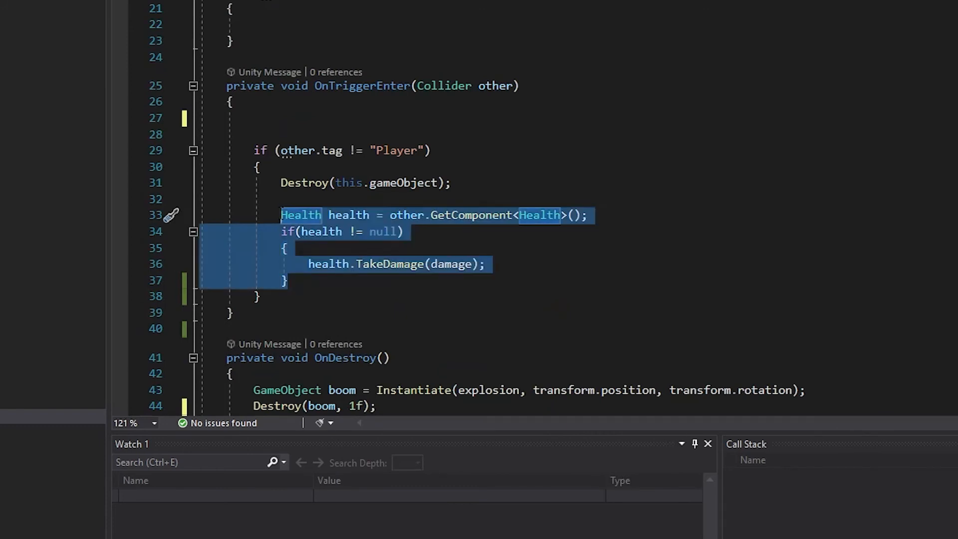
key(Delete)
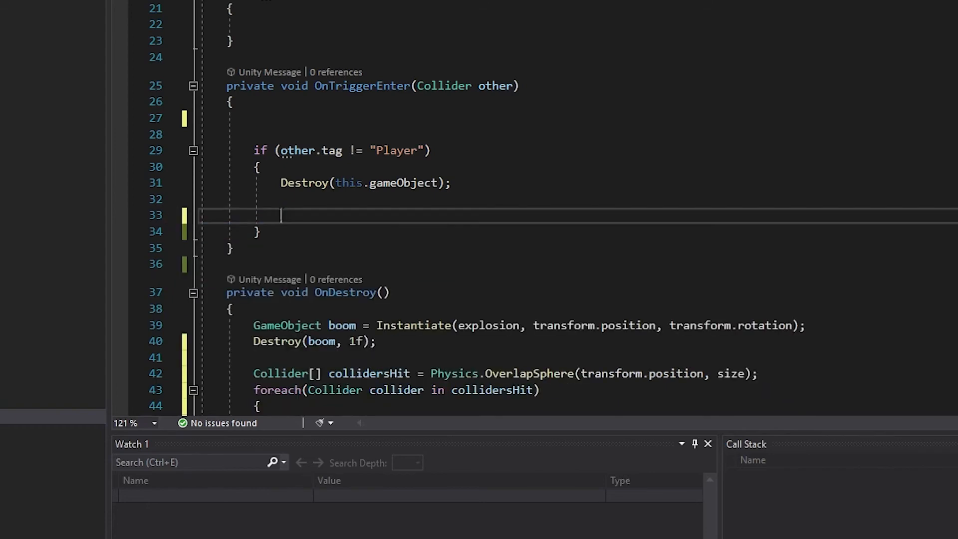
scroll(down, 3)
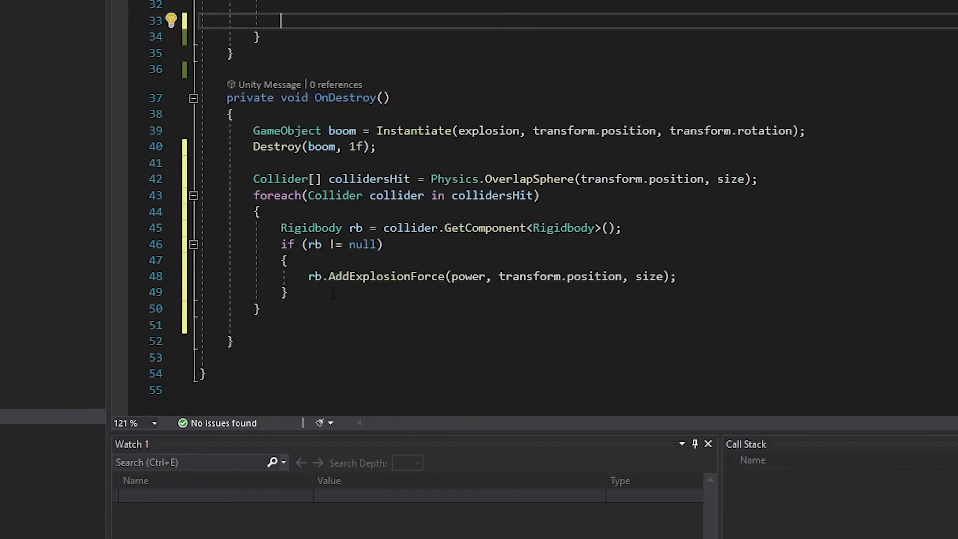
key(enter)
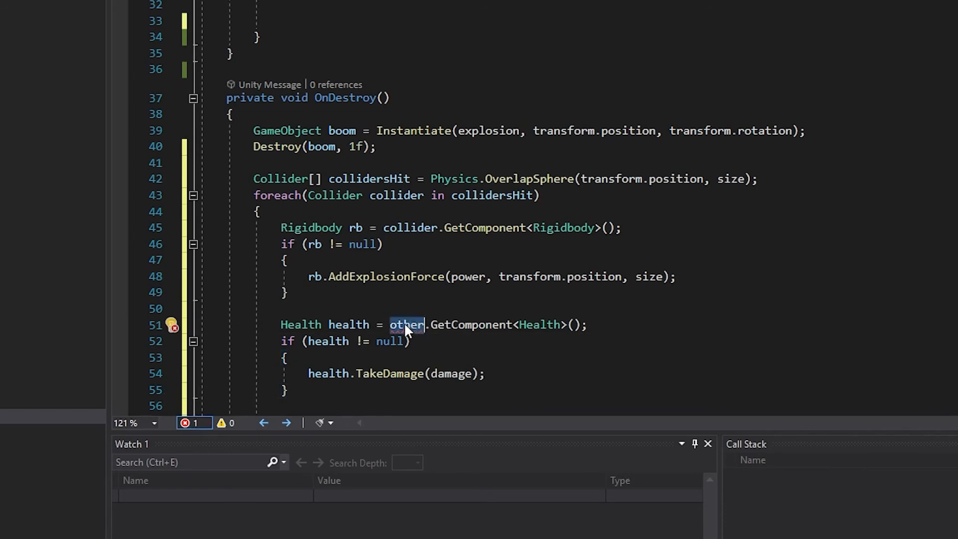
text(collidr)
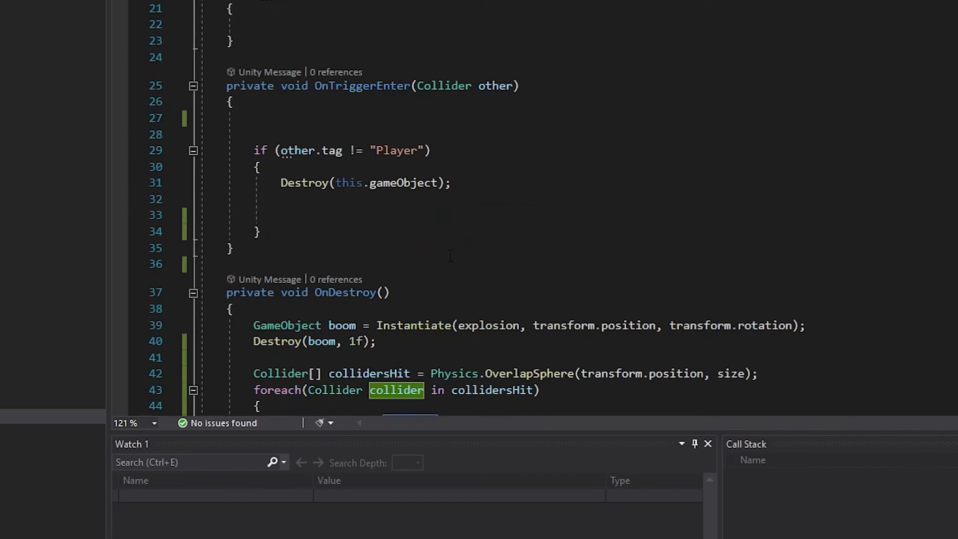
mouse_move(405, 204)
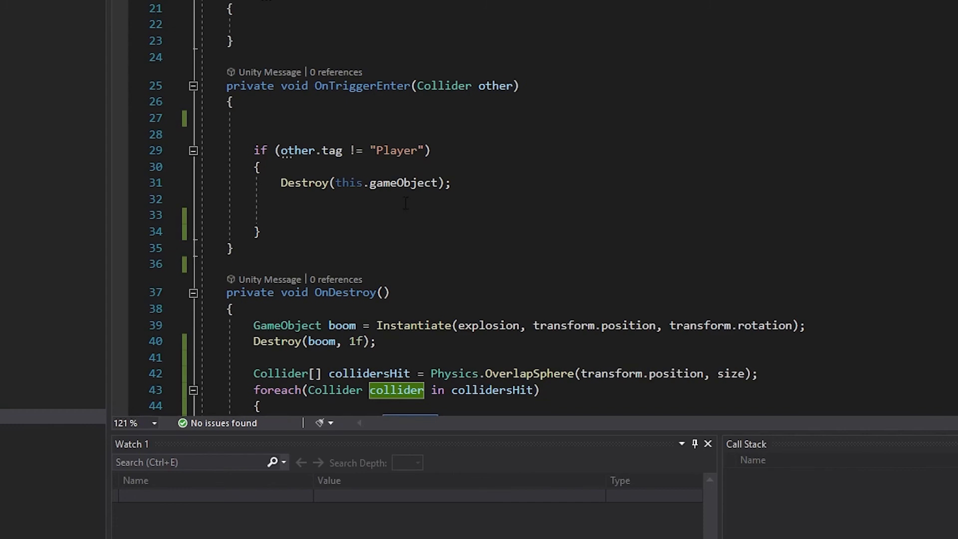
scroll(down, 3)
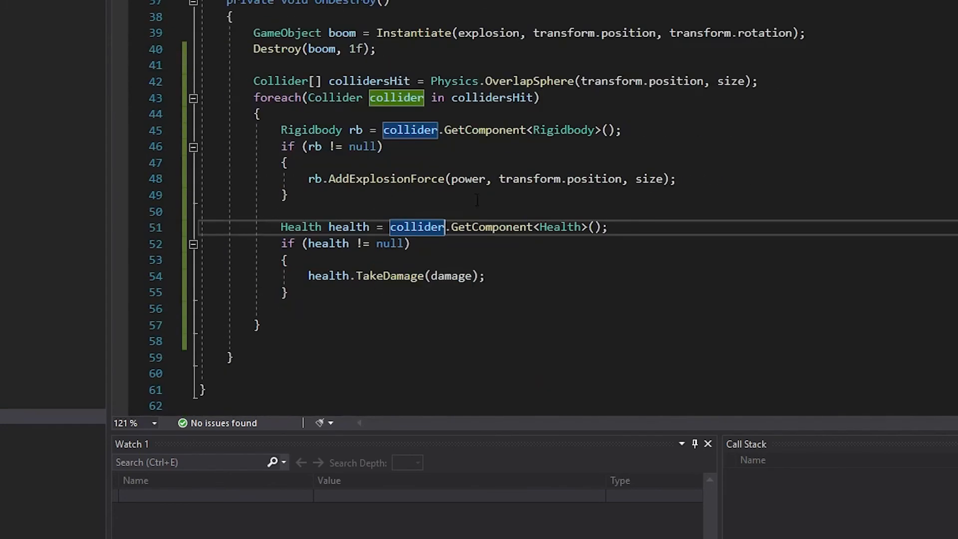